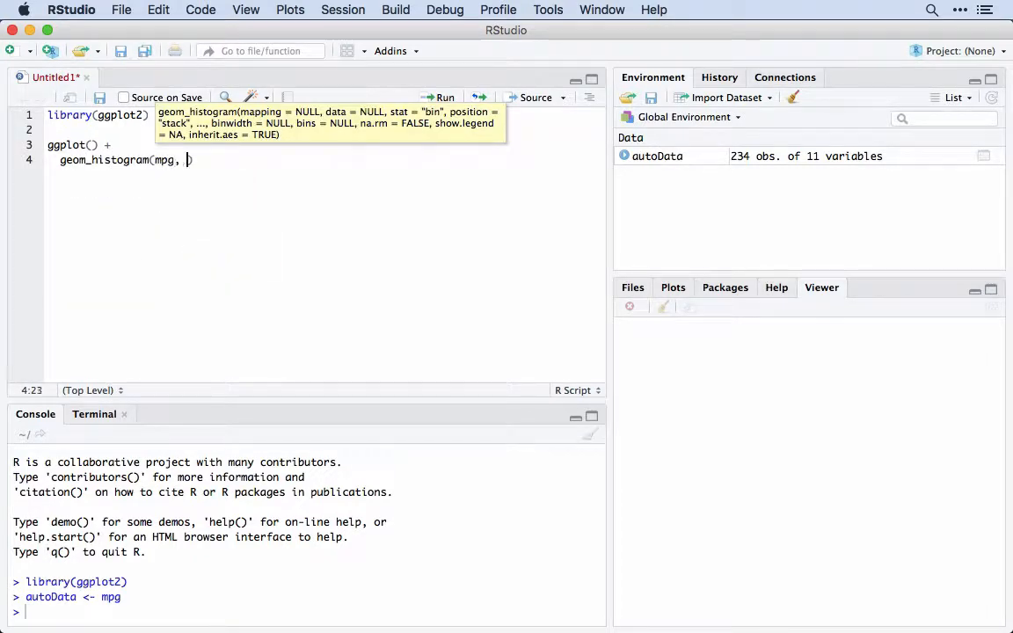
text(mapping = aes(hwy))
click(307, 613)
text(reprex())
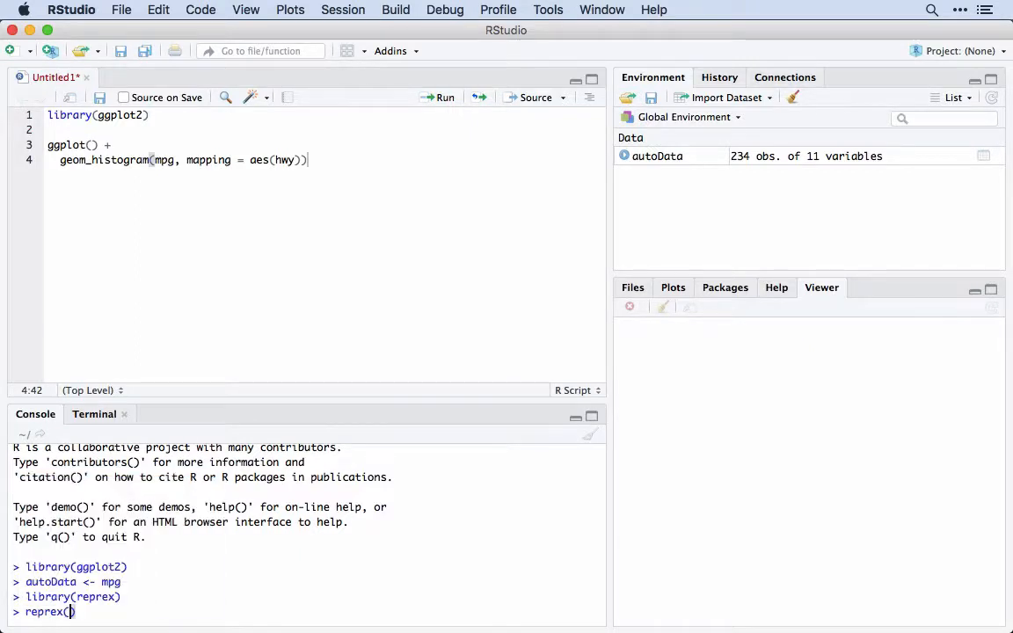